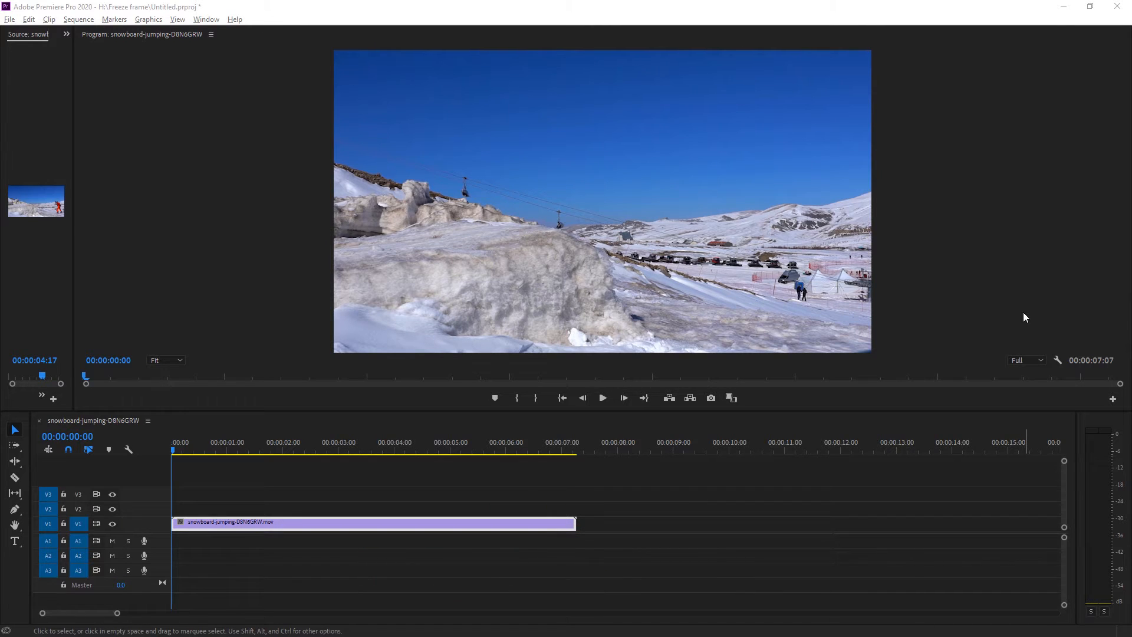
mouse_move(1011, 460)
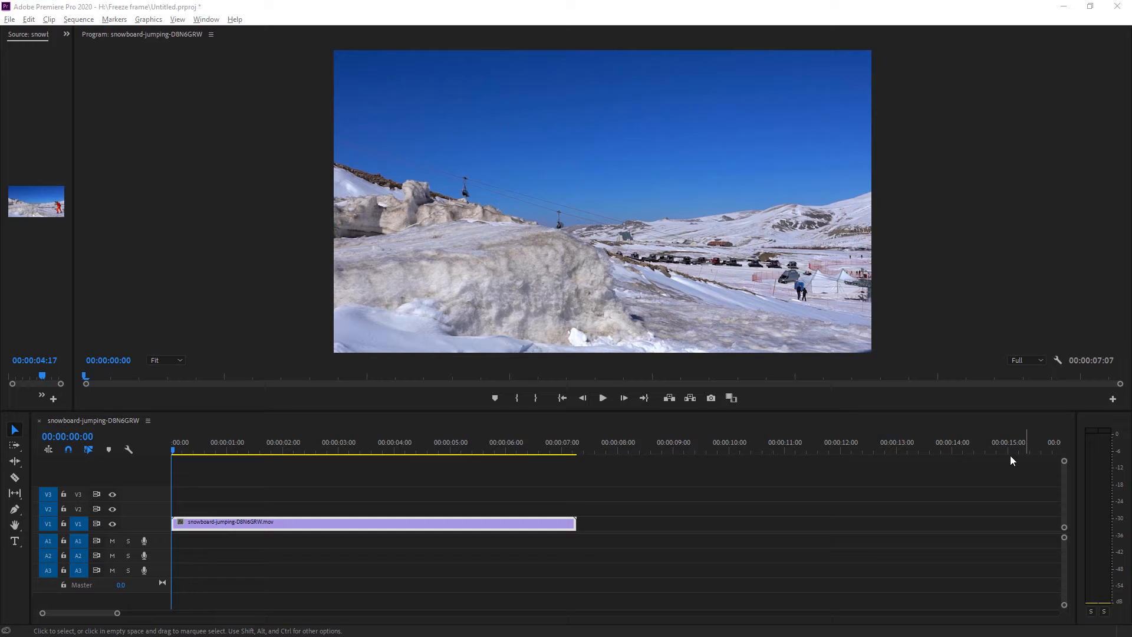
Step: Move the playhead to 00:00:01:10, where the rider stands on the snow block
left_click(200, 450)
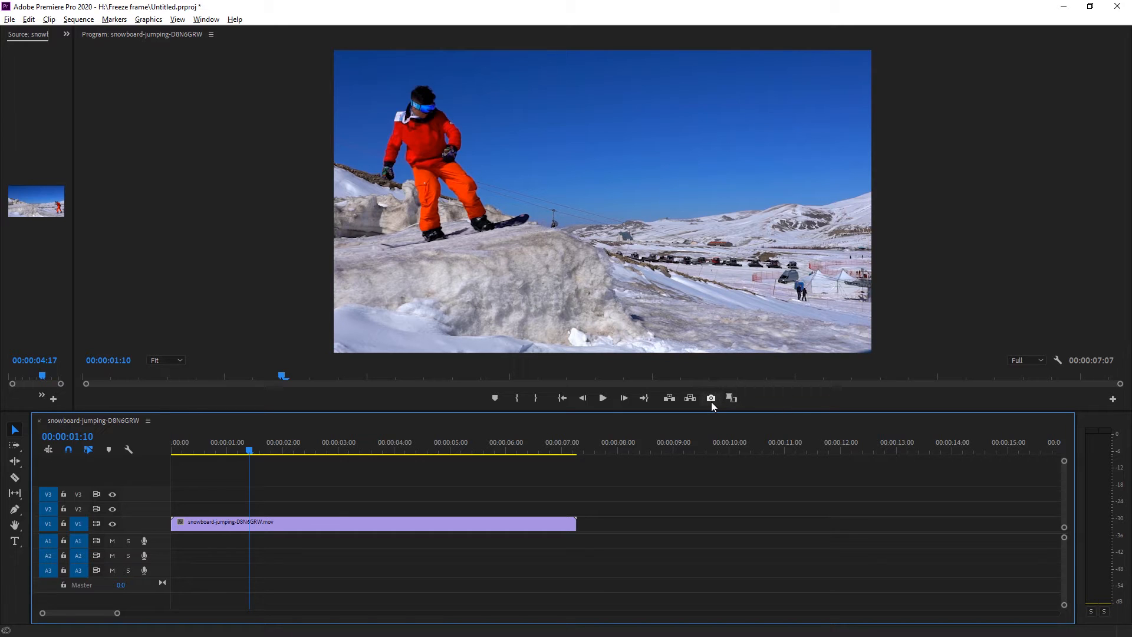
Step: Export the current frame as a PNG still and import it into the project
left_click(710, 398)
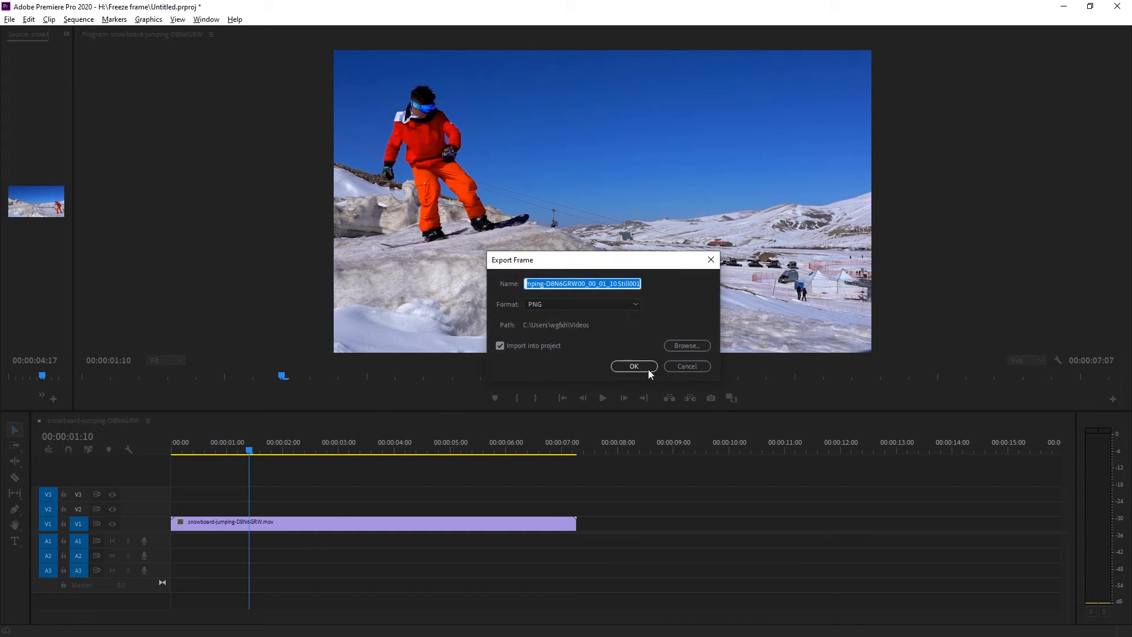
mouse_move(570, 268)
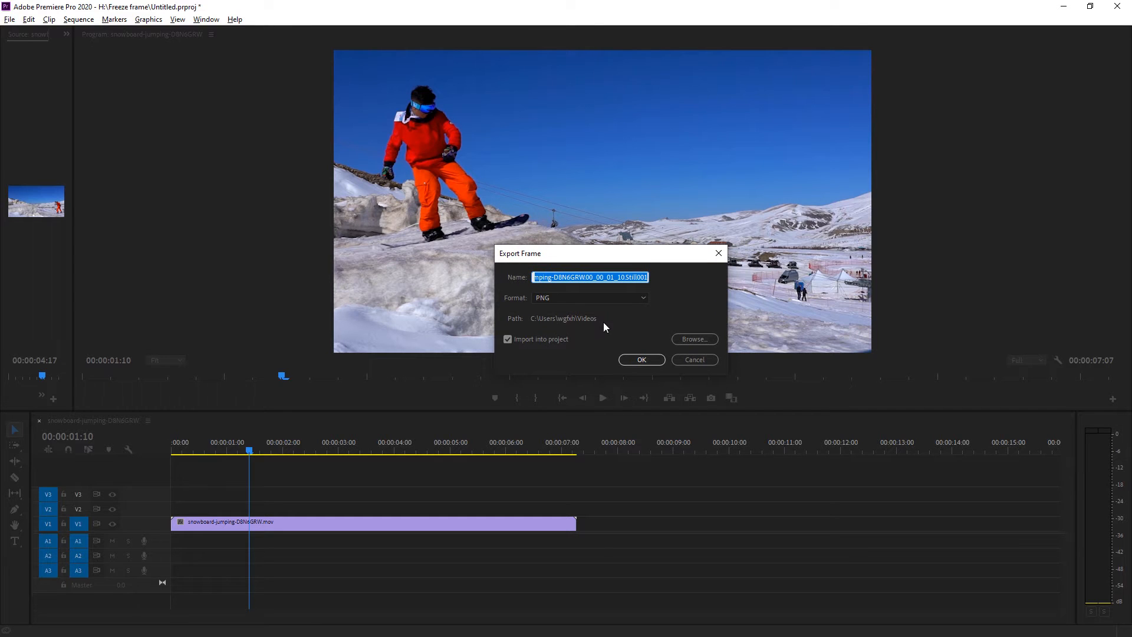
left_click(587, 296)
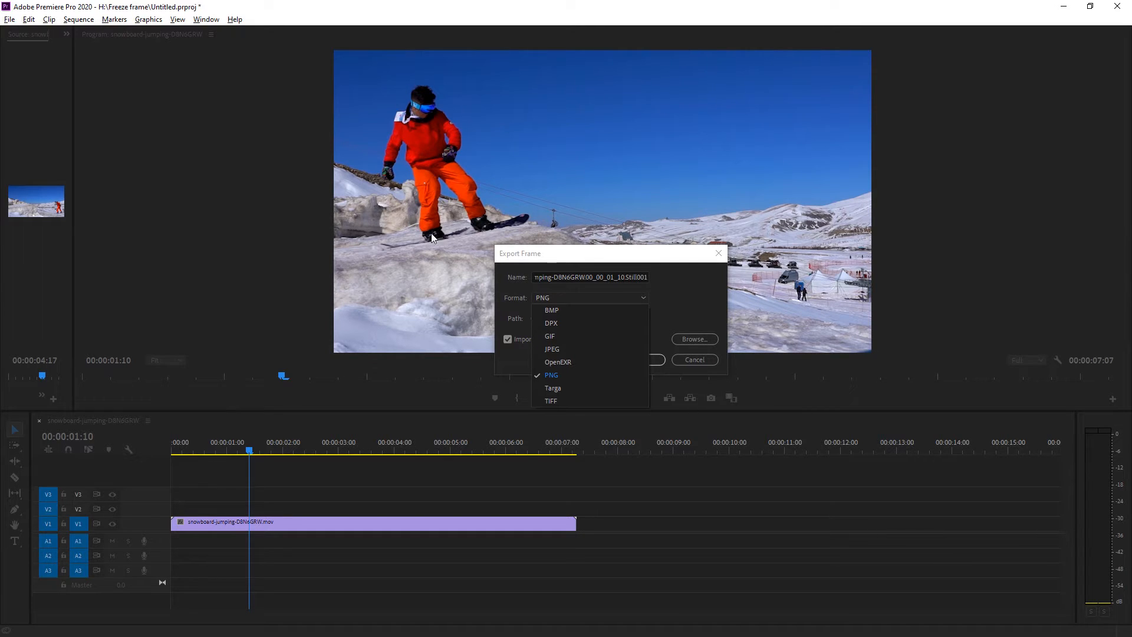
left_click(551, 375)
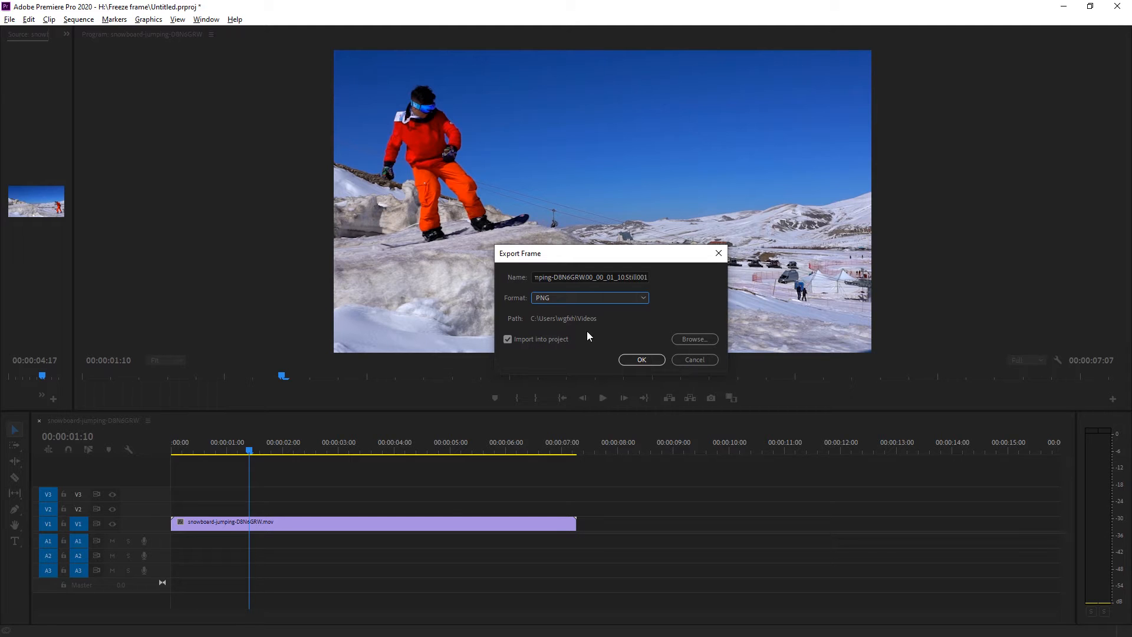
mouse_move(513, 353)
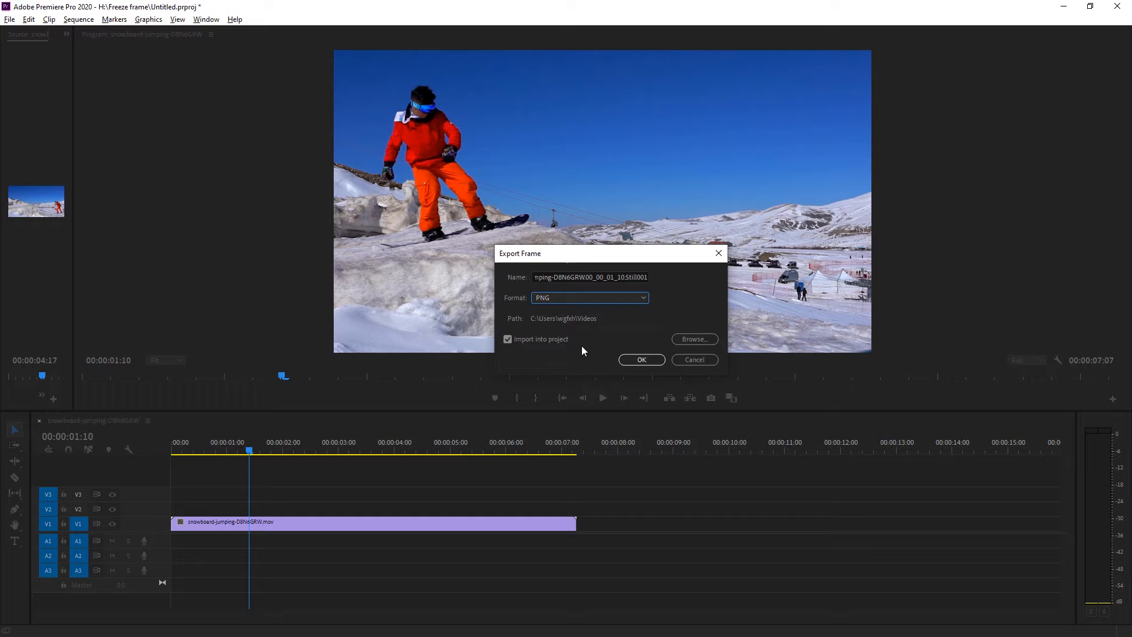
left_click(641, 359)
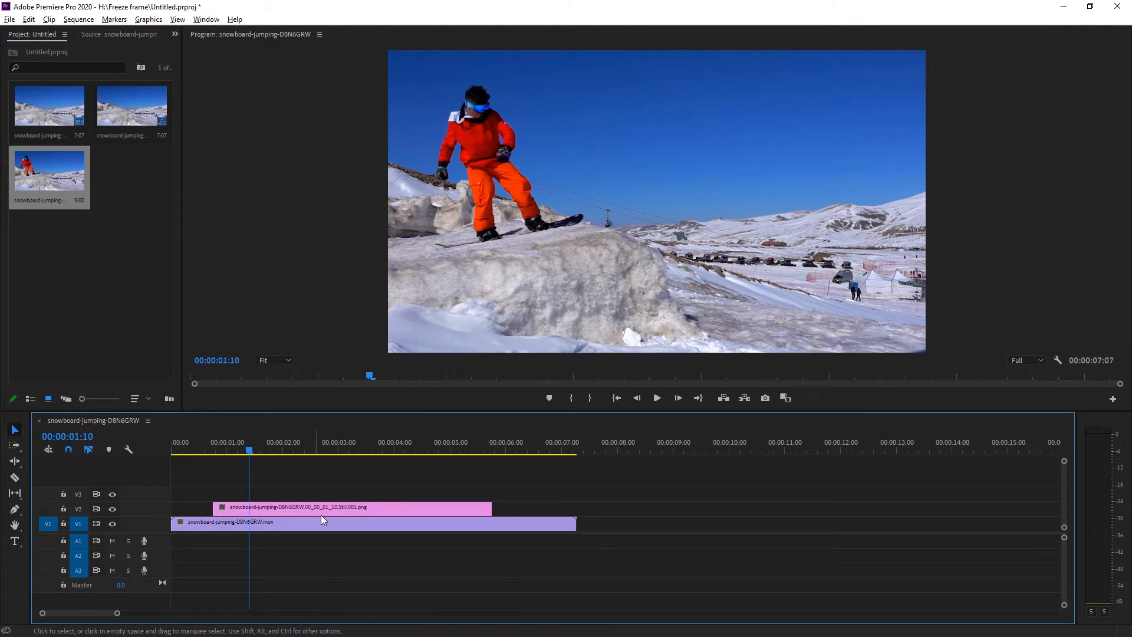
Step: Open the V2 still clip in Adobe Photoshop via Edit in Adobe Photoshop
right_click(296, 507)
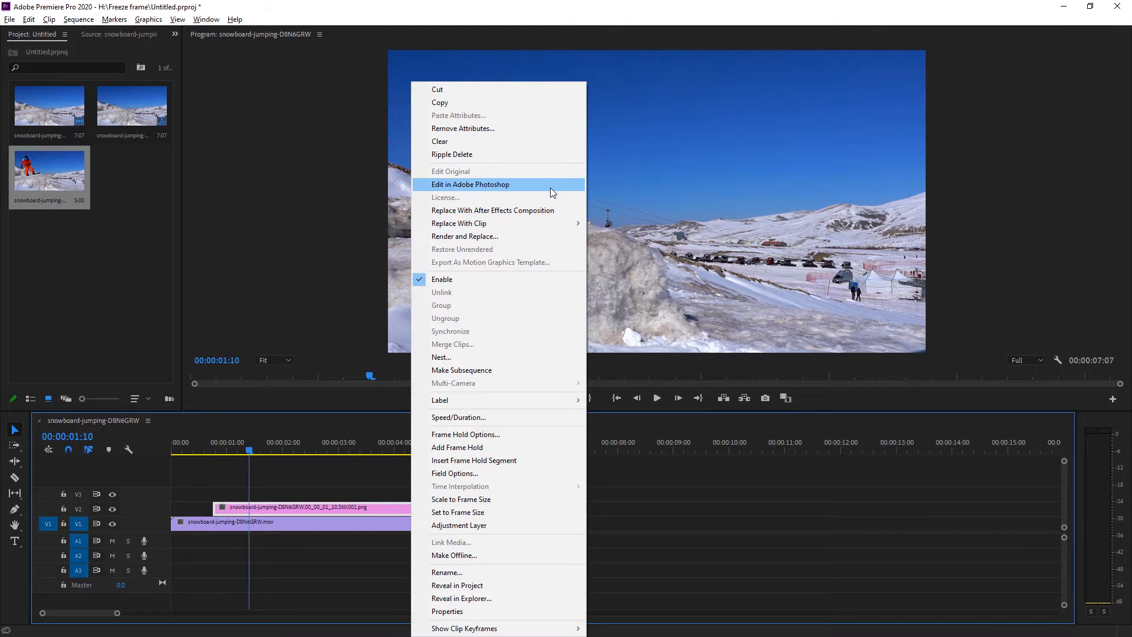
left_click(470, 184)
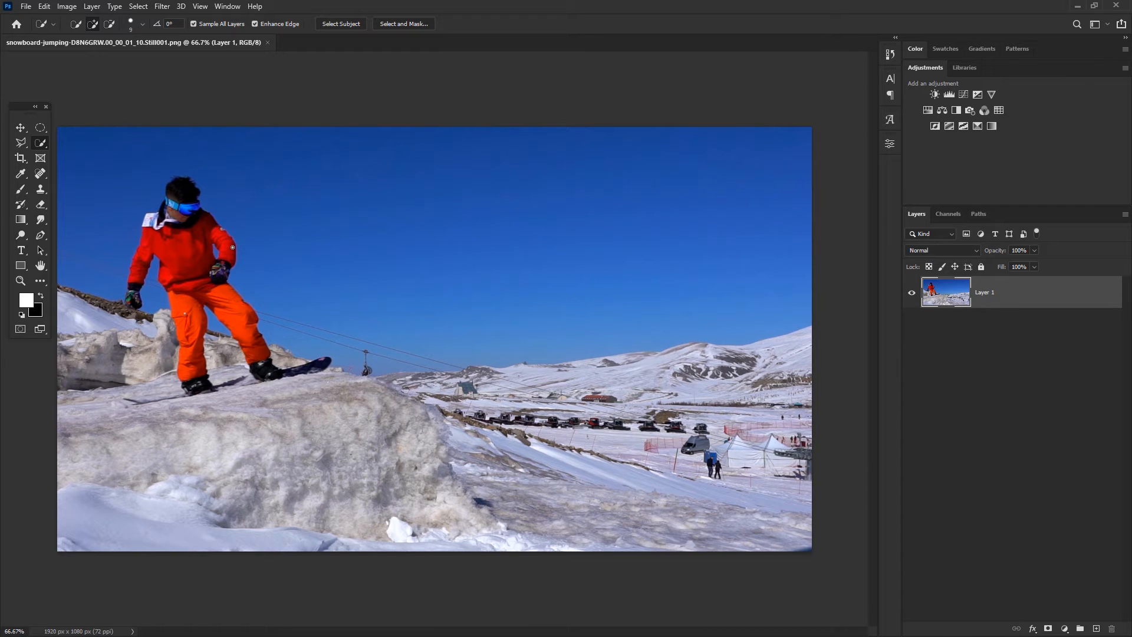
mouse_move(54, 186)
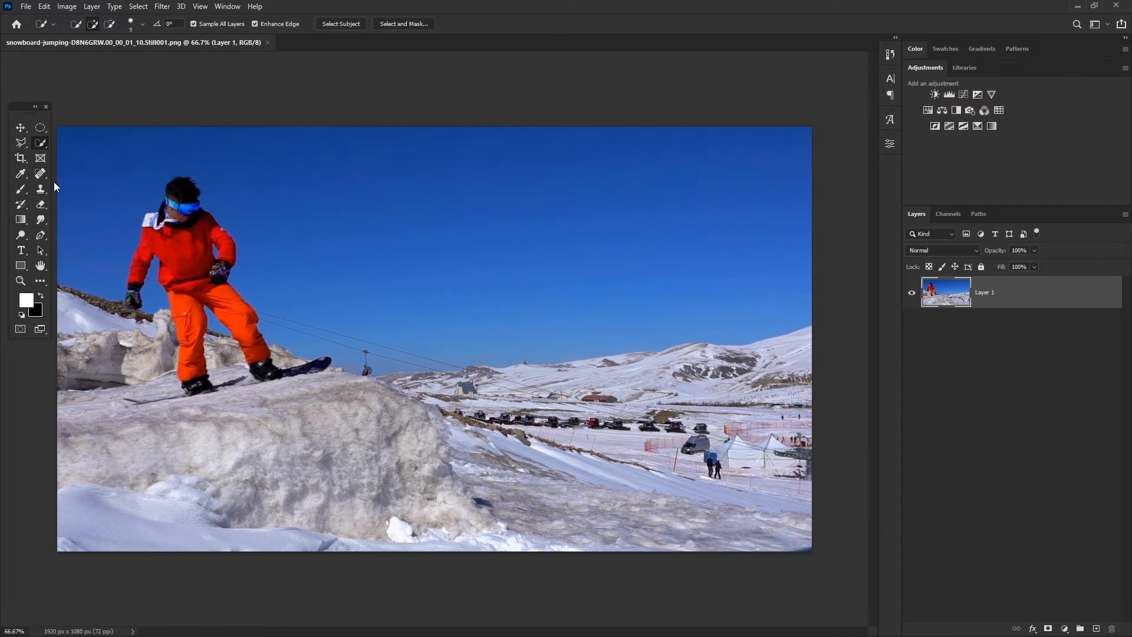
Step: Select the rider with the Quick Selection tool to mask out the snowy background
left_click(21, 143)
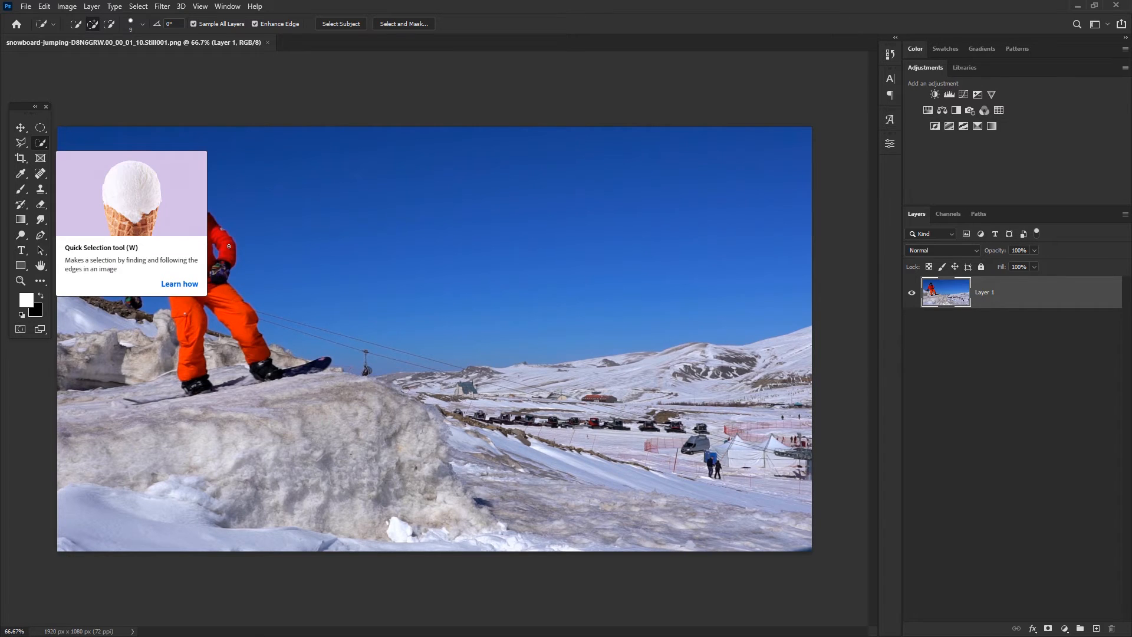
left_click(182, 193)
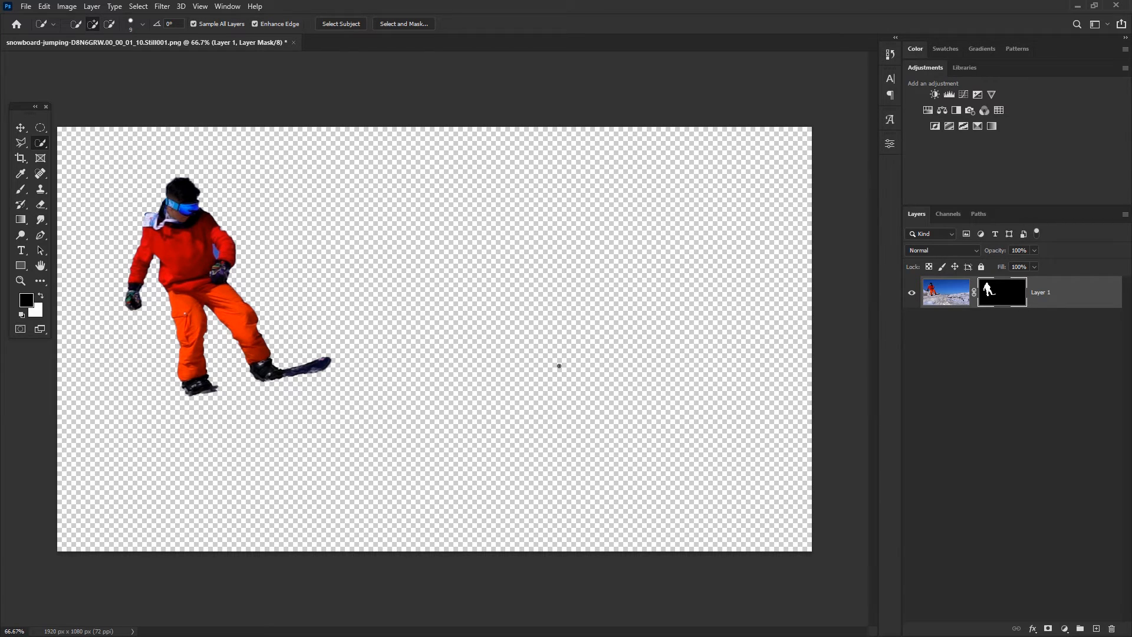
mouse_move(444, 412)
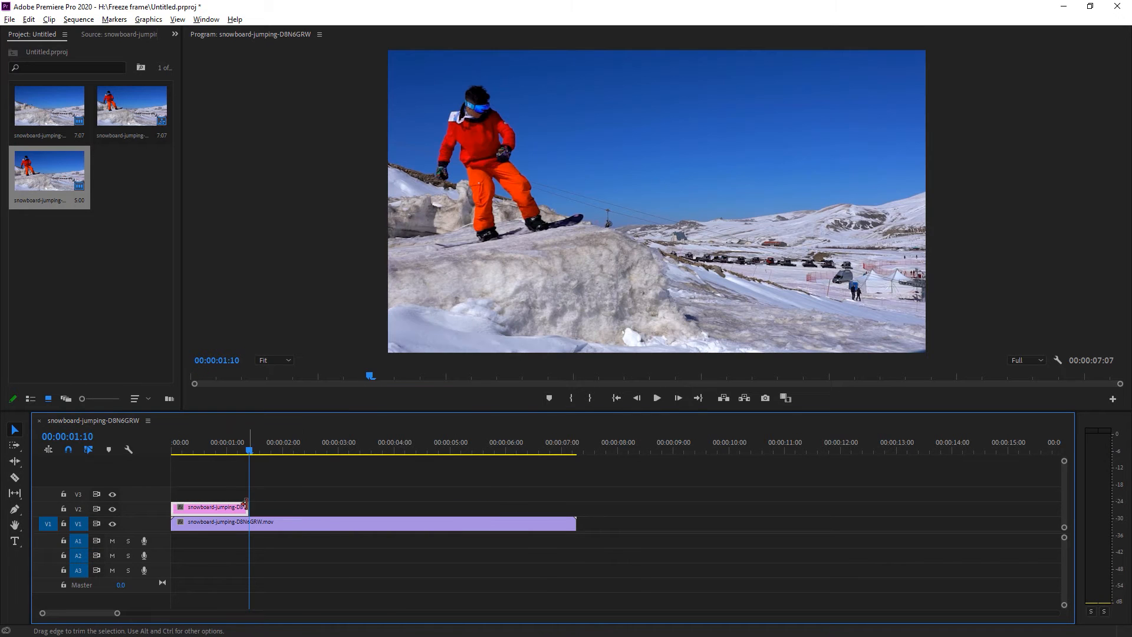
Step: Trim the V2 cutout to end at 1:10, then move the playhead to about 2:22
left_click(203, 451)
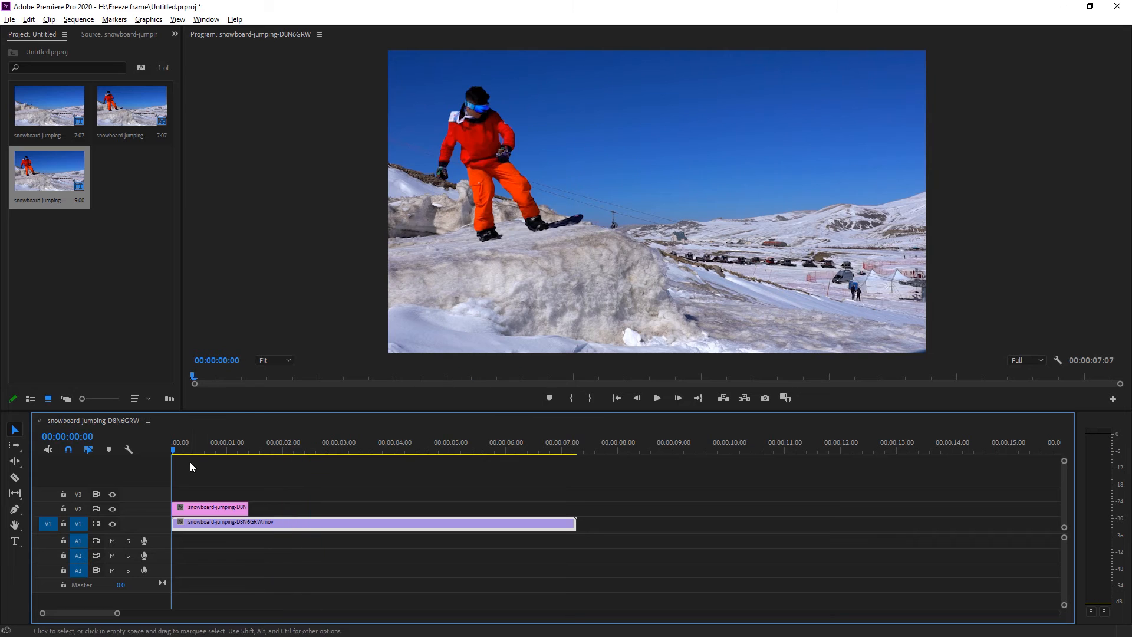
left_click(287, 450)
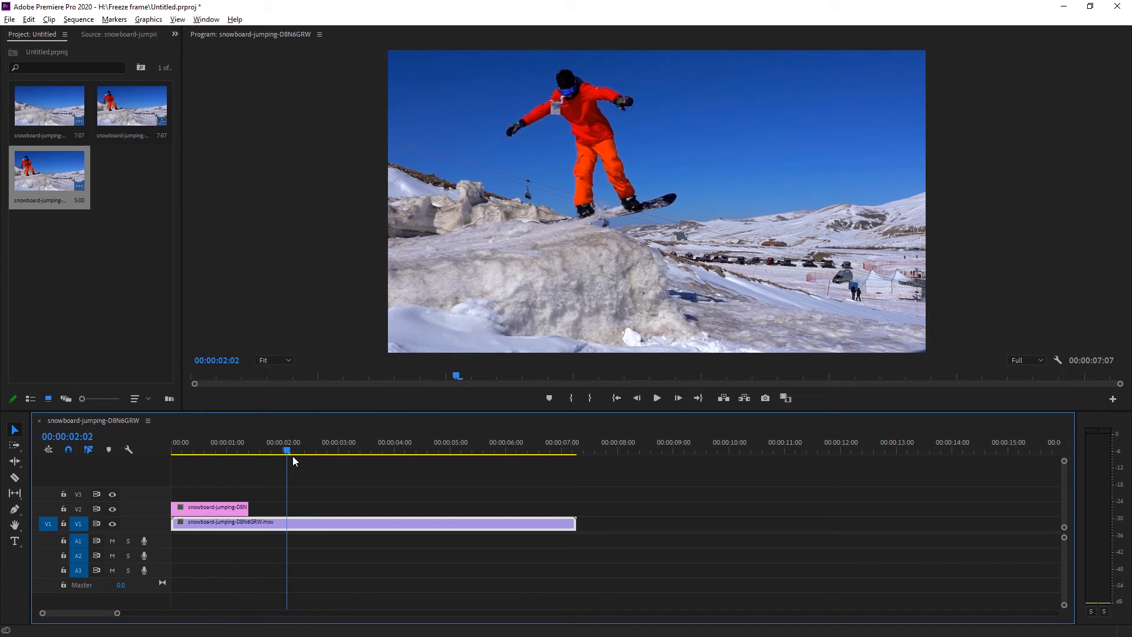
left_click(331, 449)
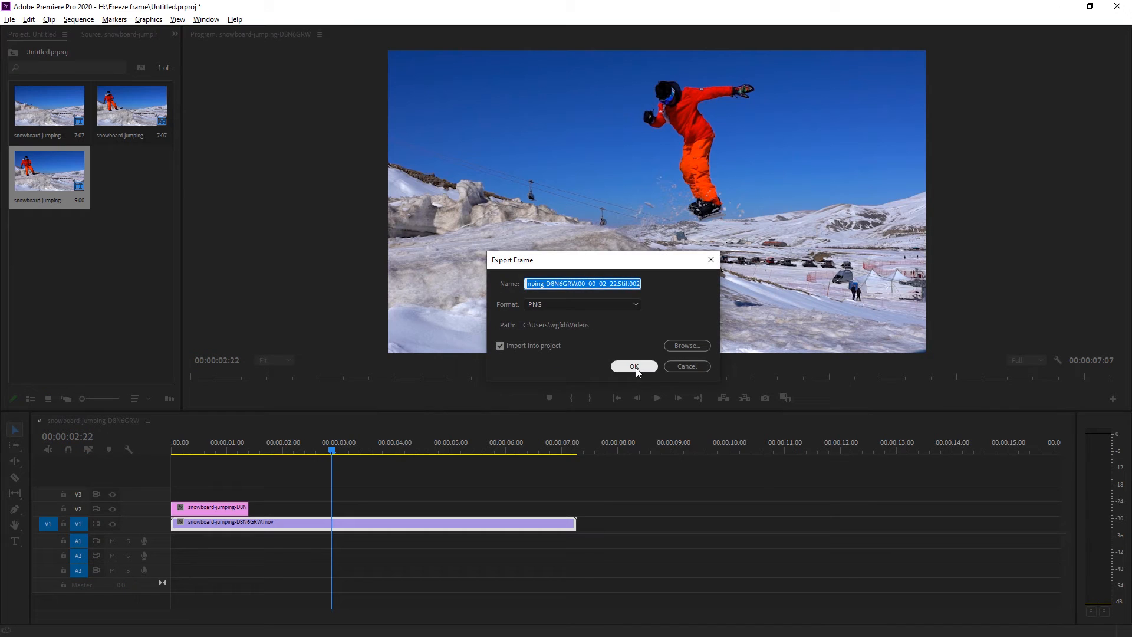
Step: Confirm the mid-air frame export and open the V3 still in Adobe Photoshop
left_click(633, 366)
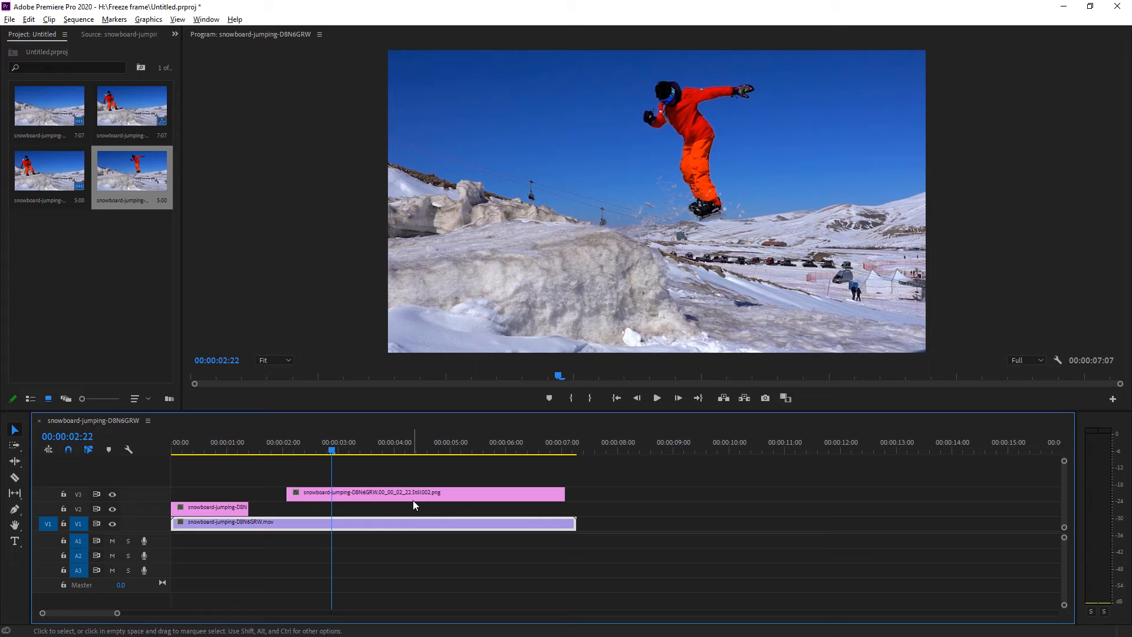
right_click(415, 493)
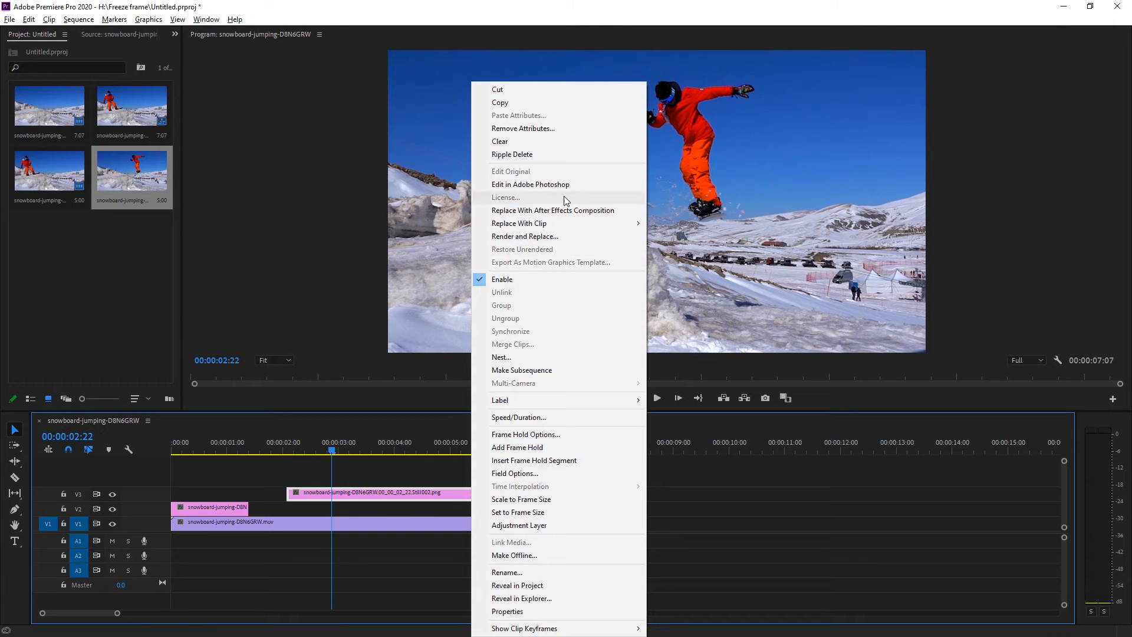
left_click(530, 184)
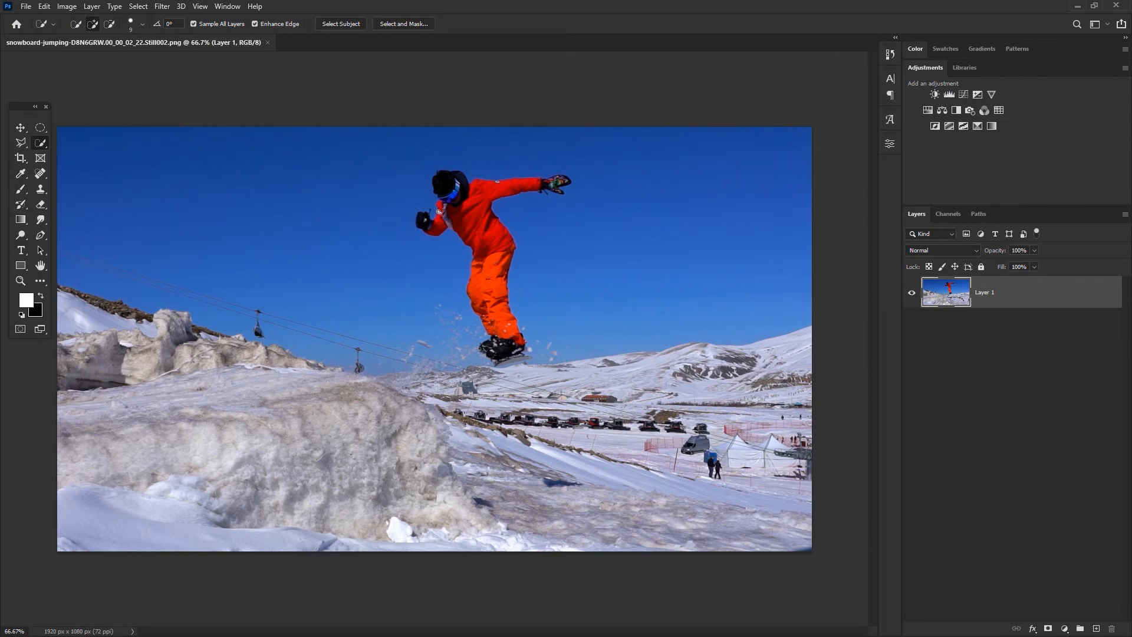
Step: Select the airborne rider in Photoshop to cut out the second still
left_click(340, 24)
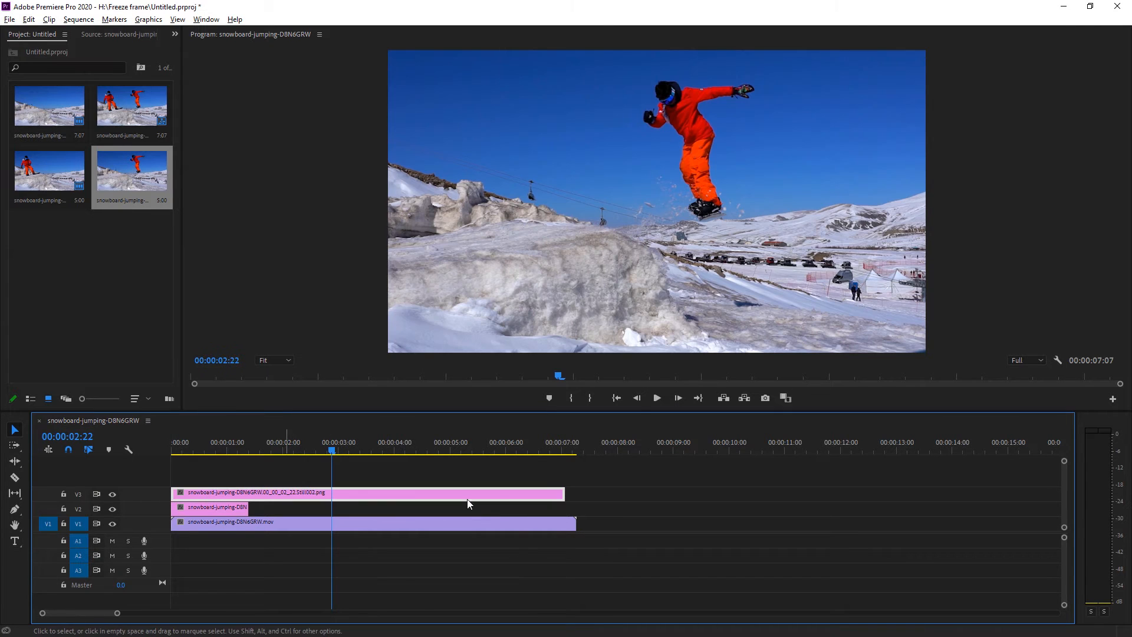
Step: Trim the V3 cutout to end around 2:22 and scrub to preview the stacked trail
left_click_drag(316, 494, 330, 494)
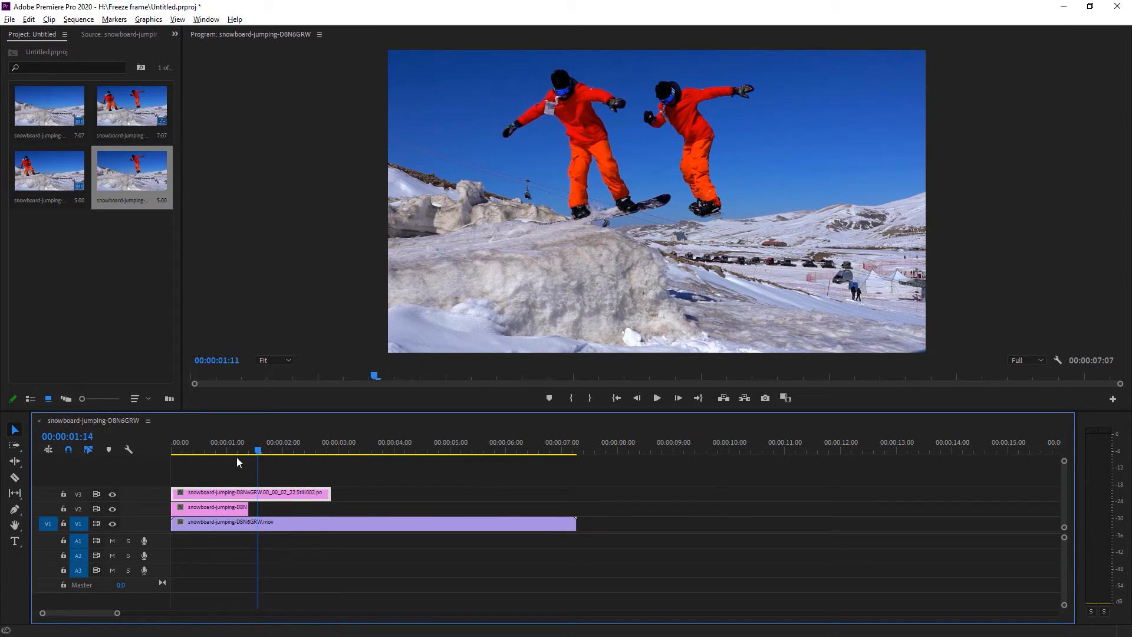
left_click(340, 441)
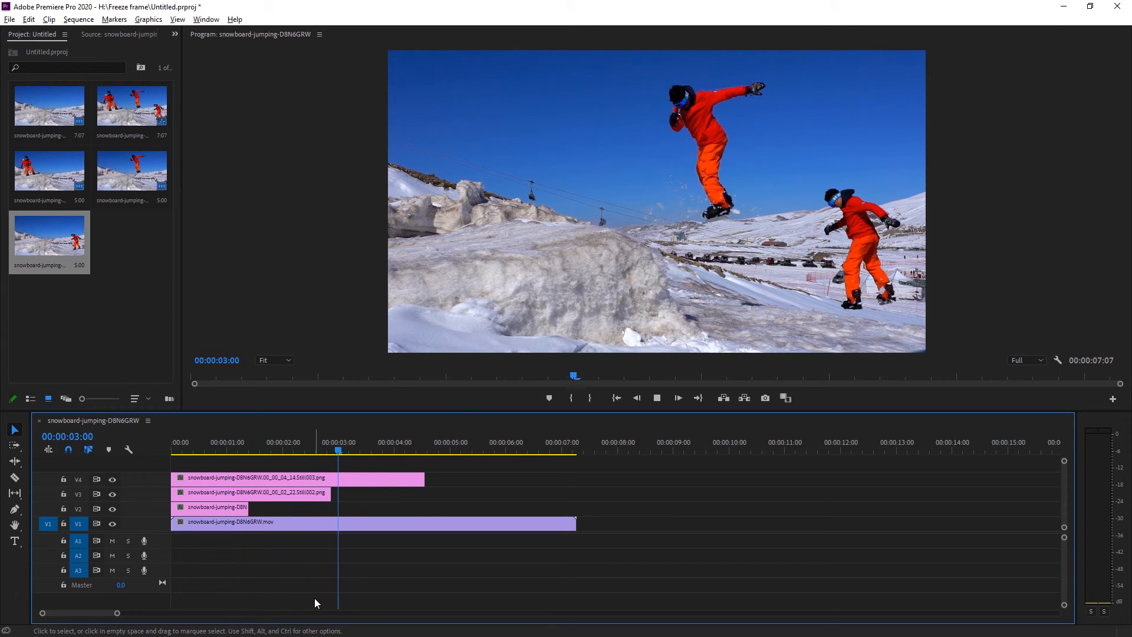
left_click(411, 451)
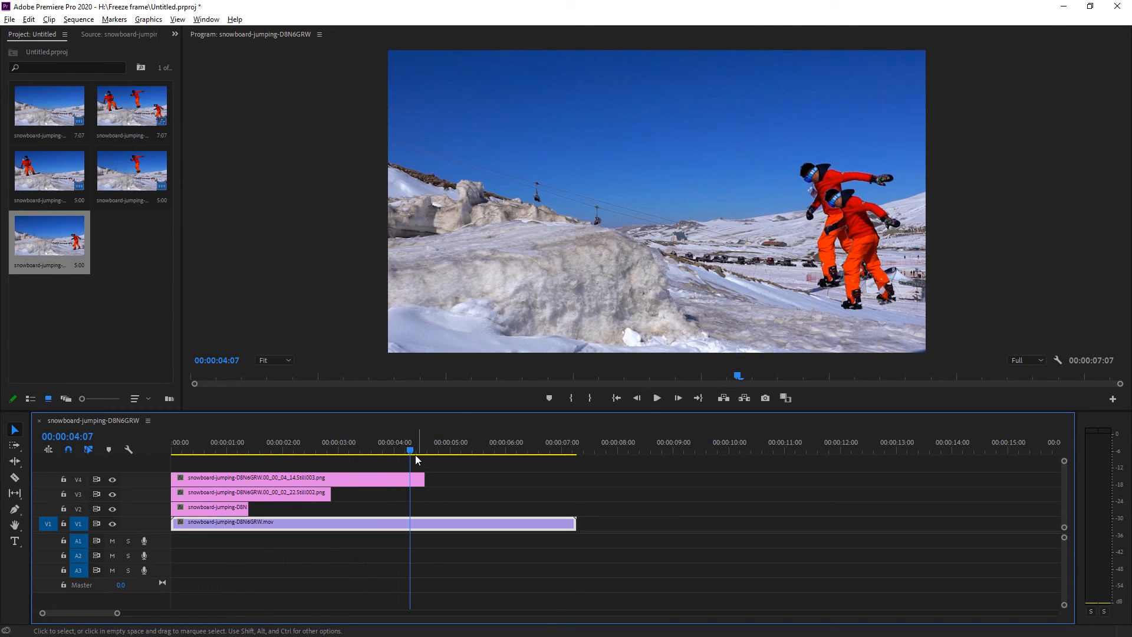